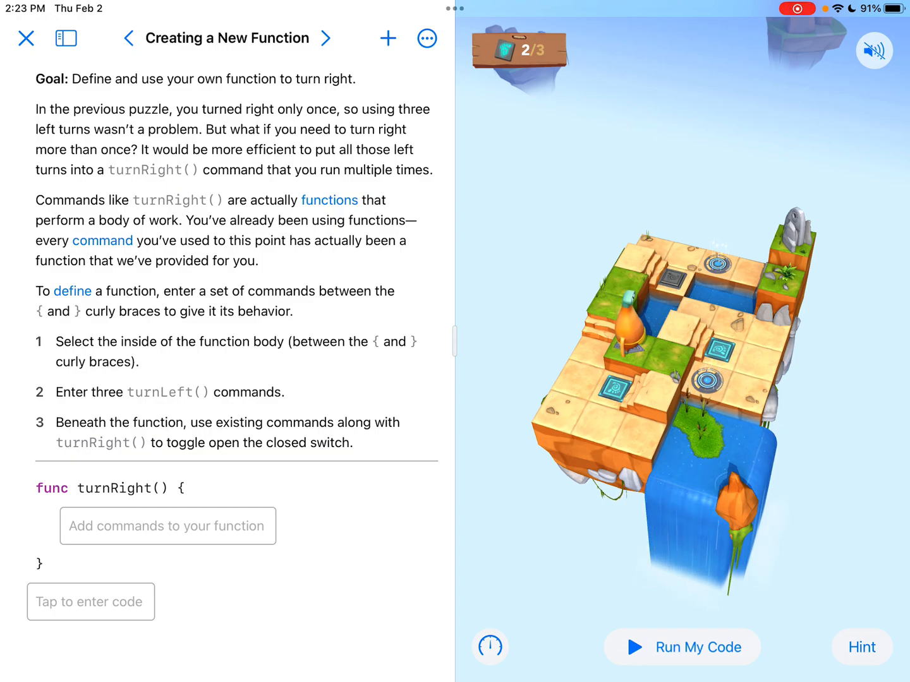
- Fill turnRight() with three turnLeft() calls and begin the main code with moveForward()
click(65, 38)
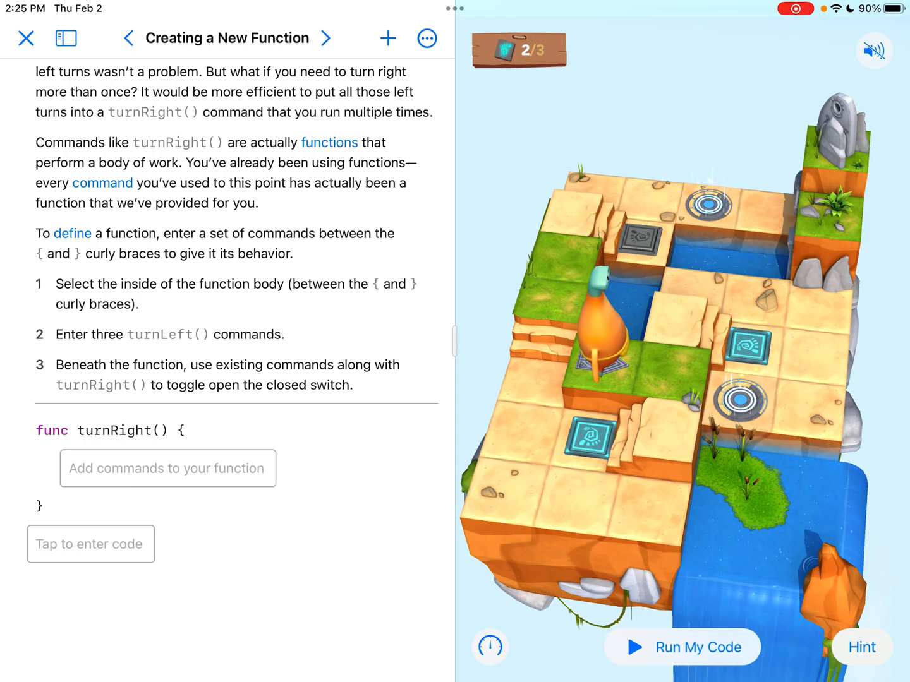
click(167, 468)
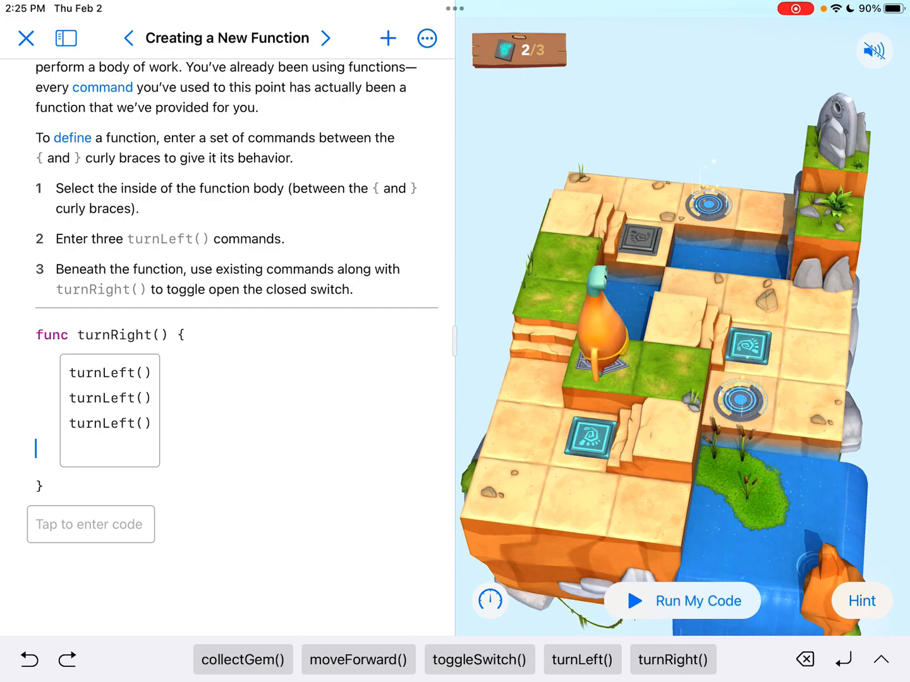
click(91, 524)
text(moveForward())
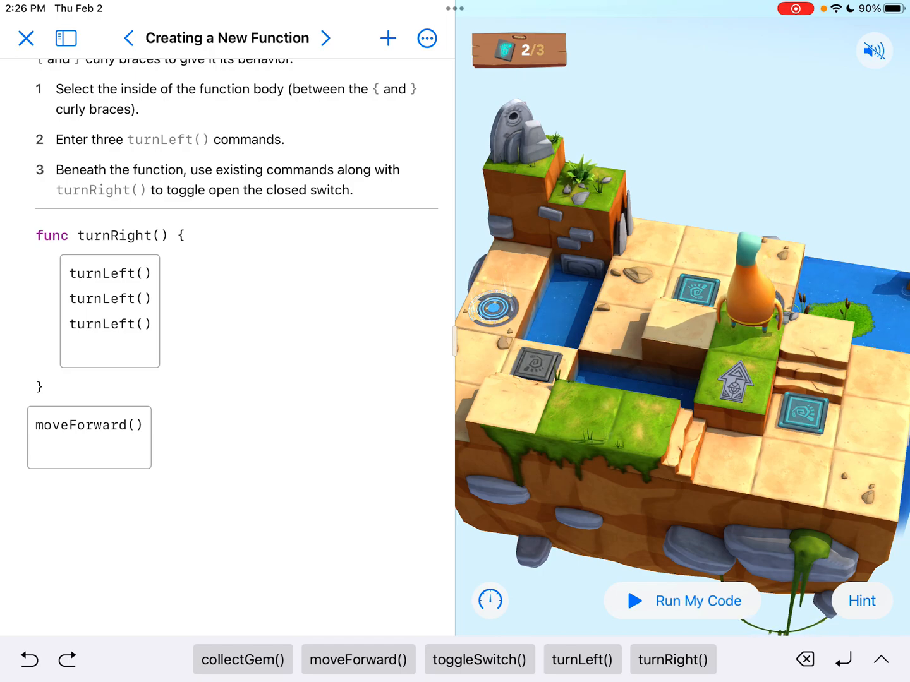
- Add turnRight() after moveForward(), then test with a normal run and a step-through run
click(672, 659)
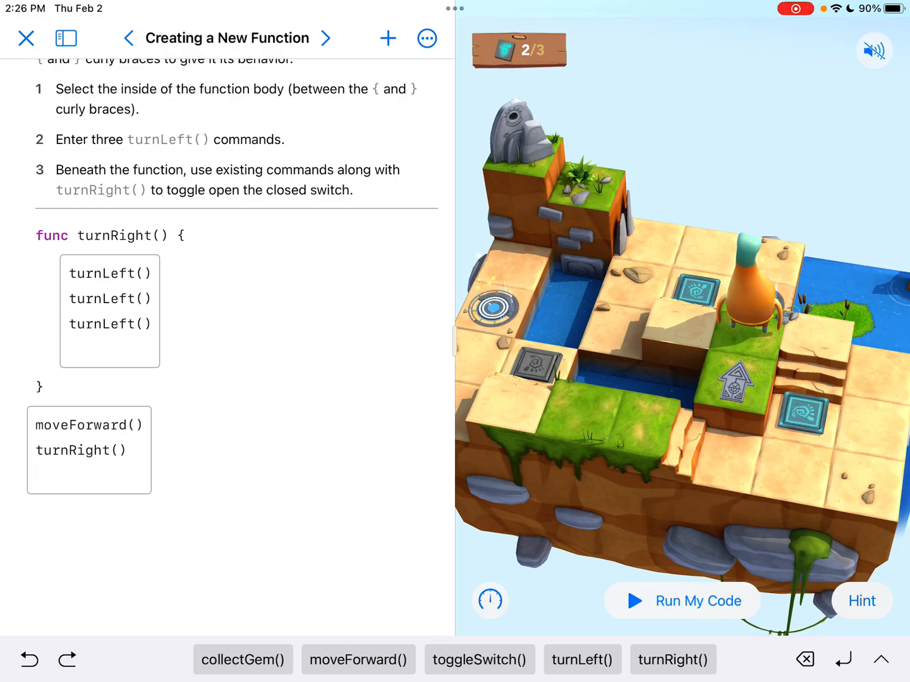
click(681, 601)
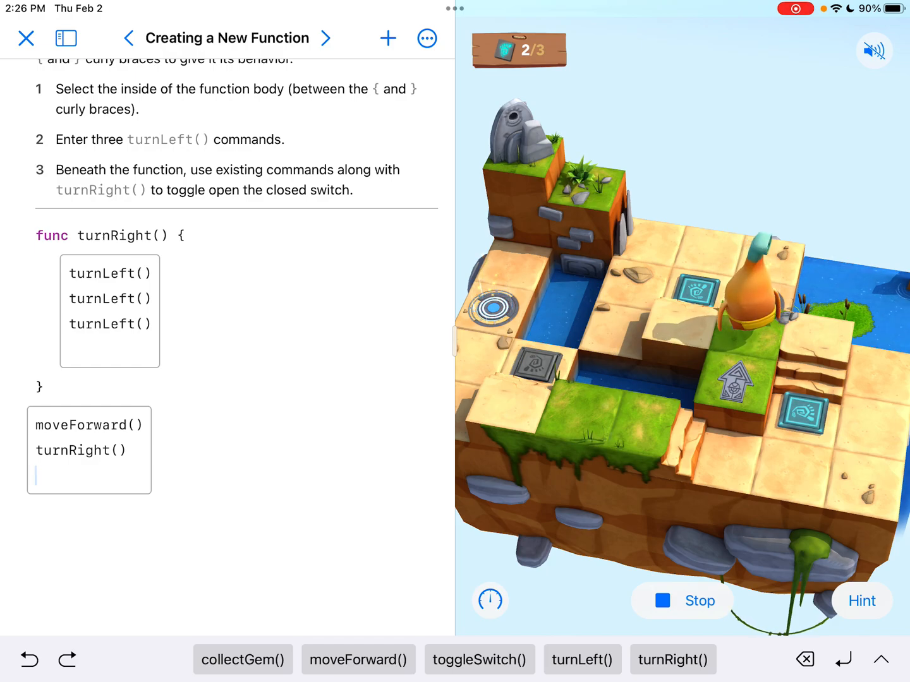
click(682, 601)
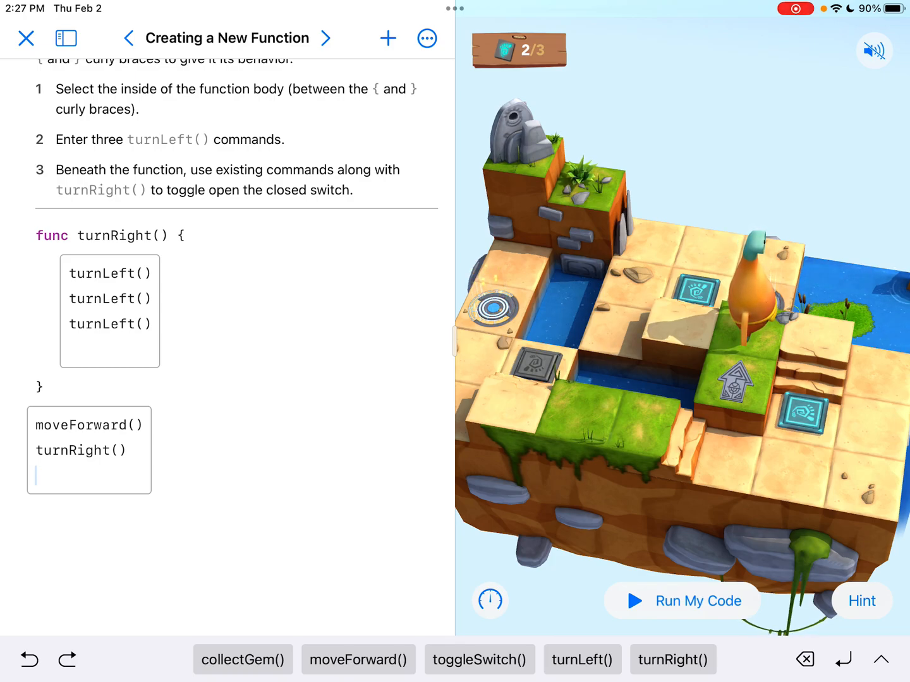
click(698, 601)
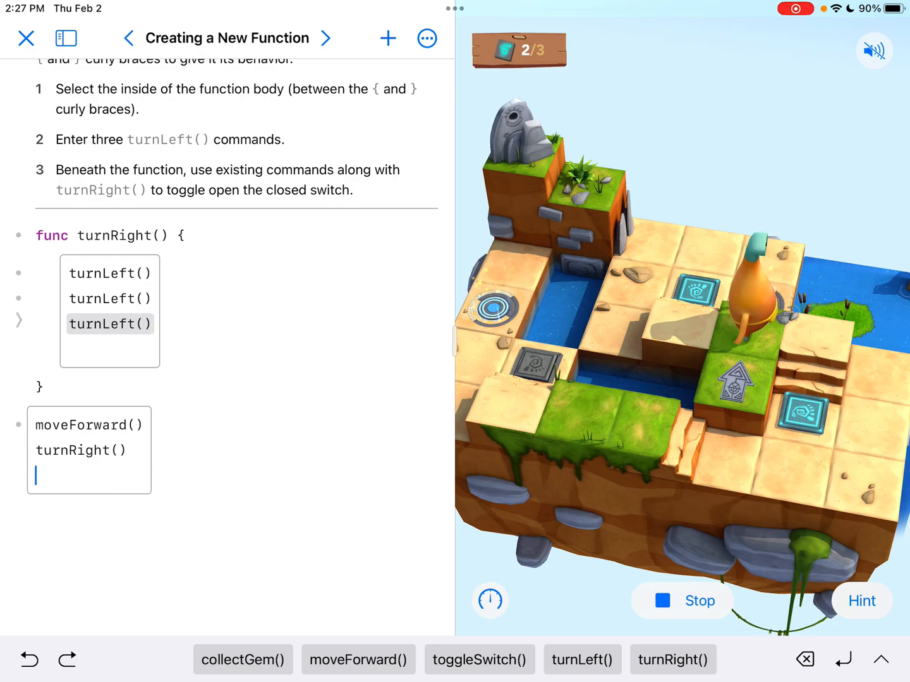
click(682, 600)
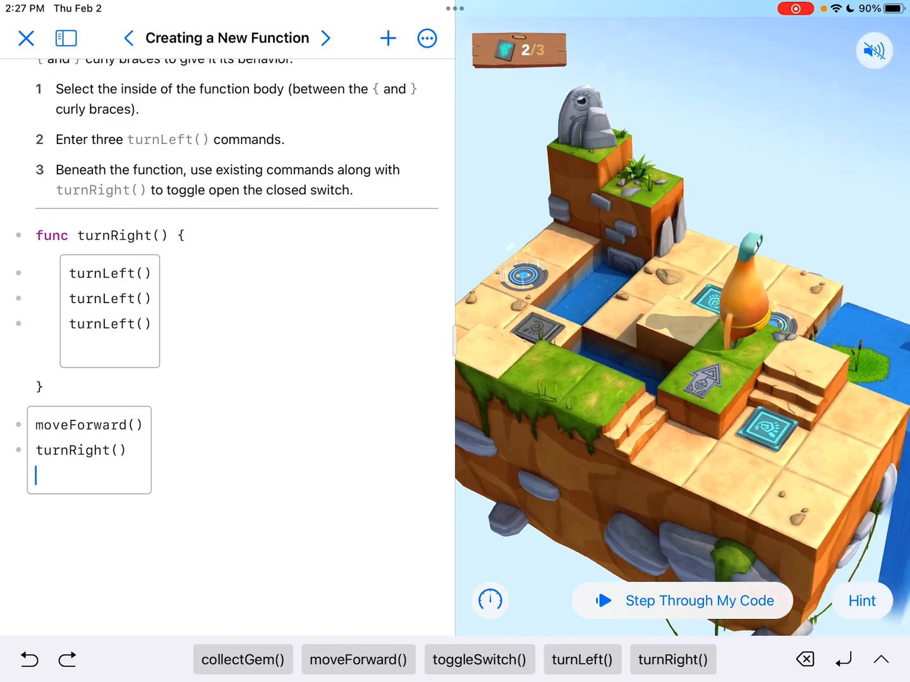
- Append moveForward(), turnRight(), moveForward() to the main code and rerun using Run Faster
click(358, 659)
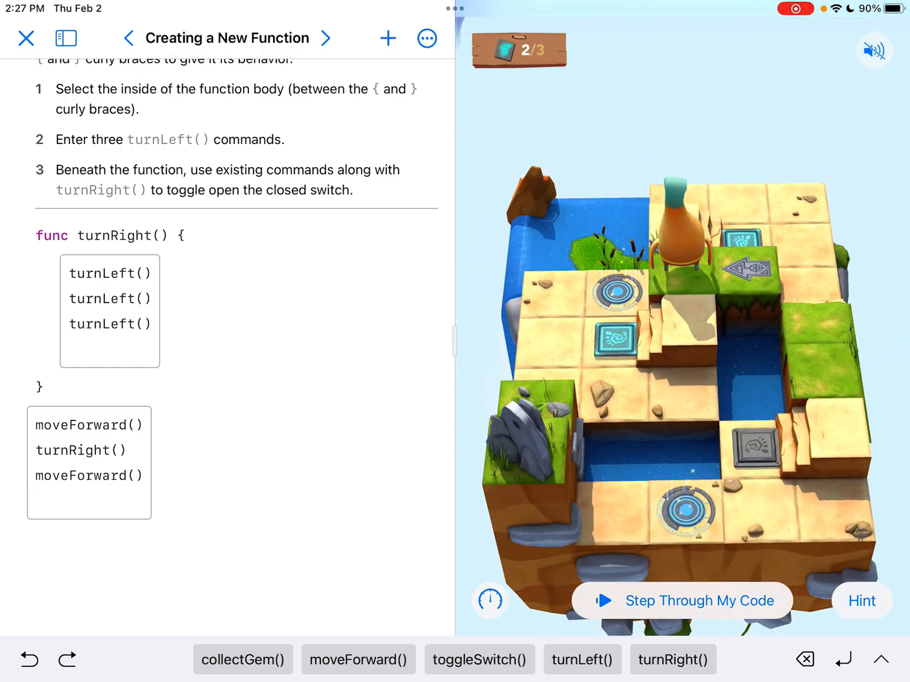
click(680, 600)
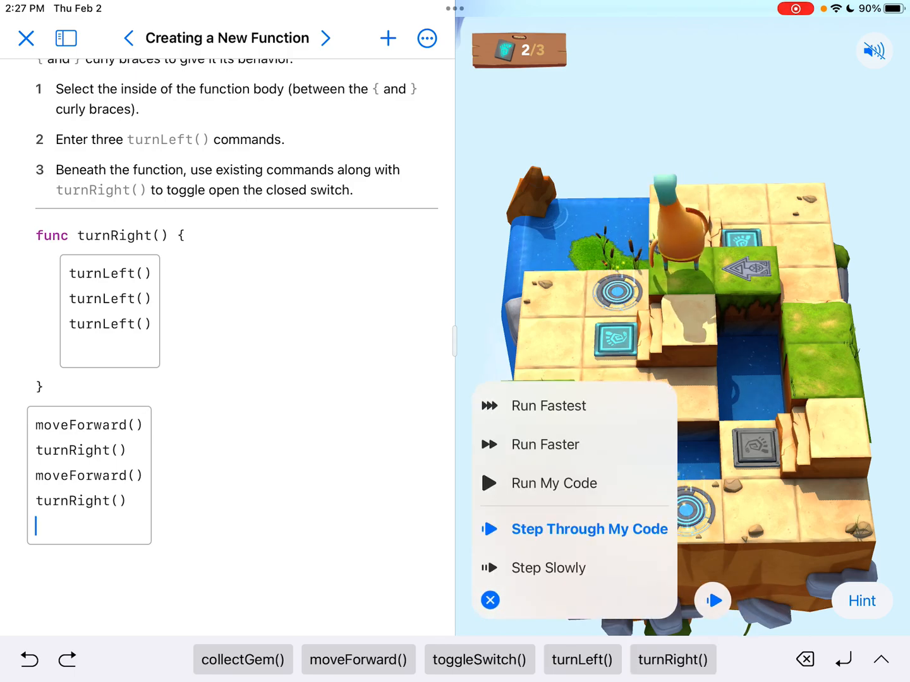
click(588, 530)
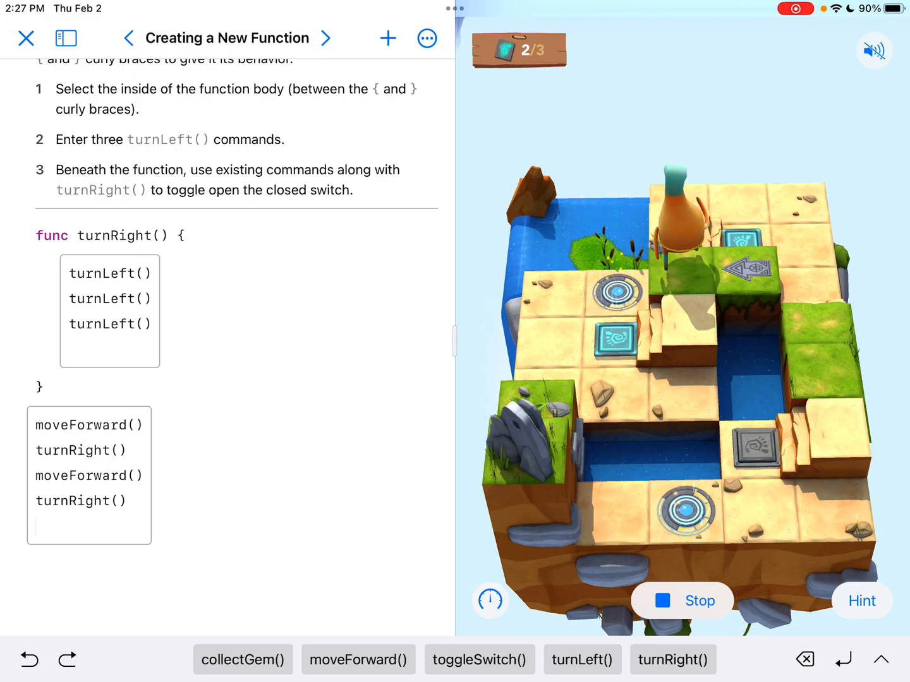
click(681, 600)
text(moveForward())
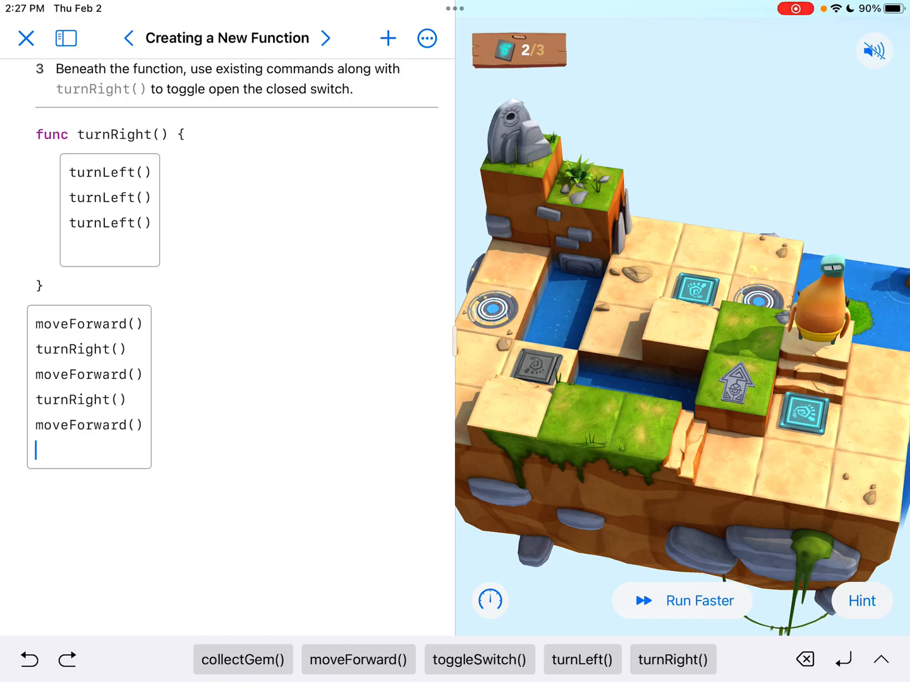
click(683, 601)
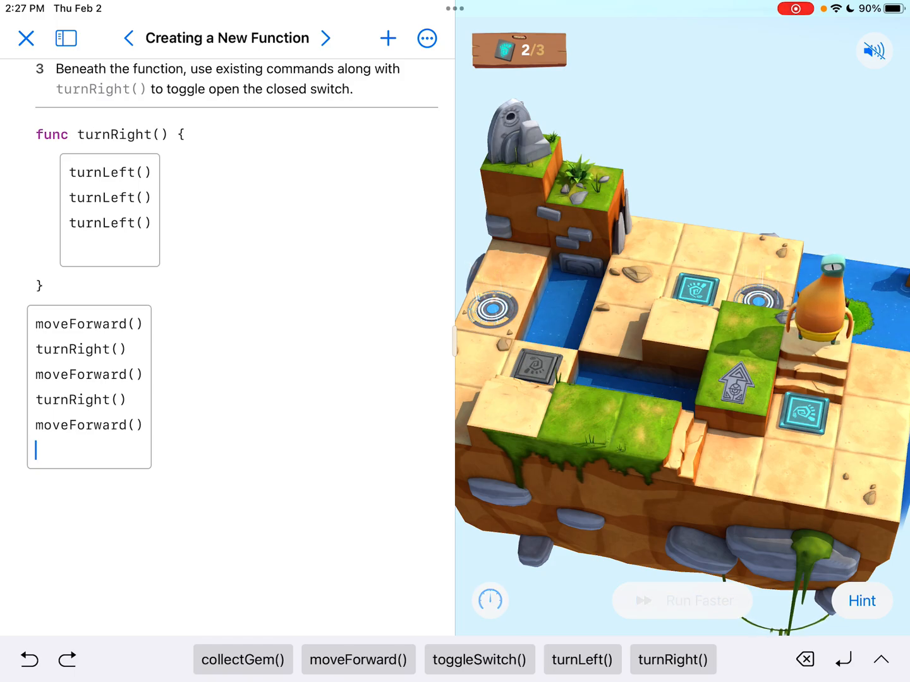
- Test the current path, then add another moveForward() and a turnRight()
click(682, 601)
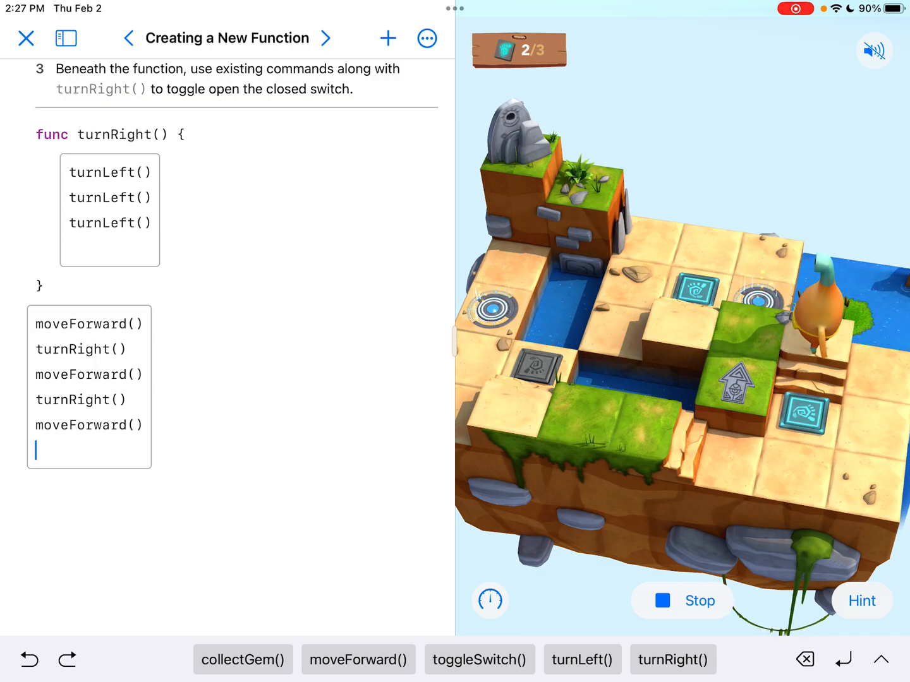
click(681, 601)
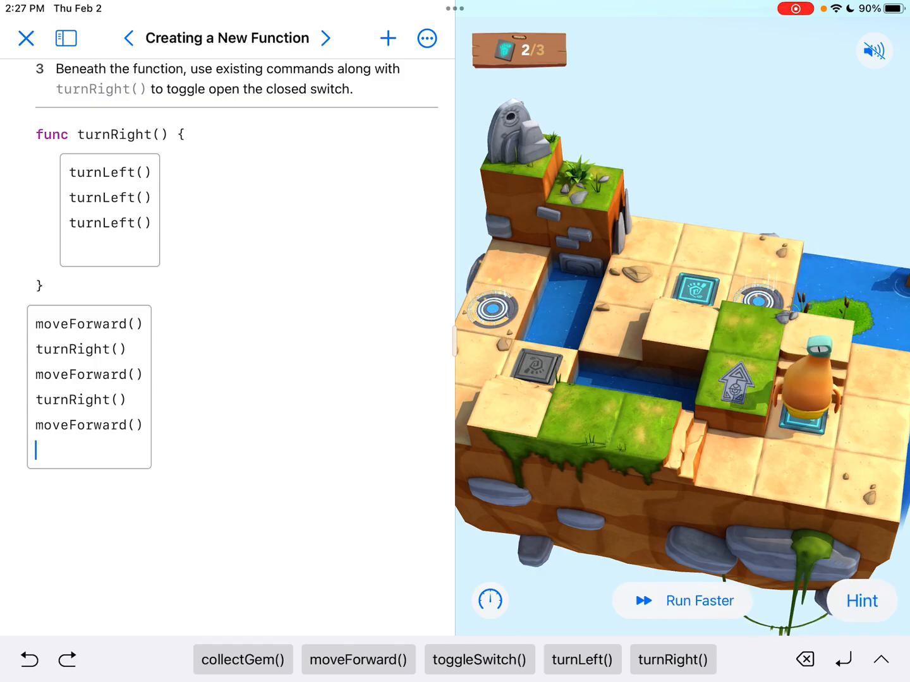
click(357, 659)
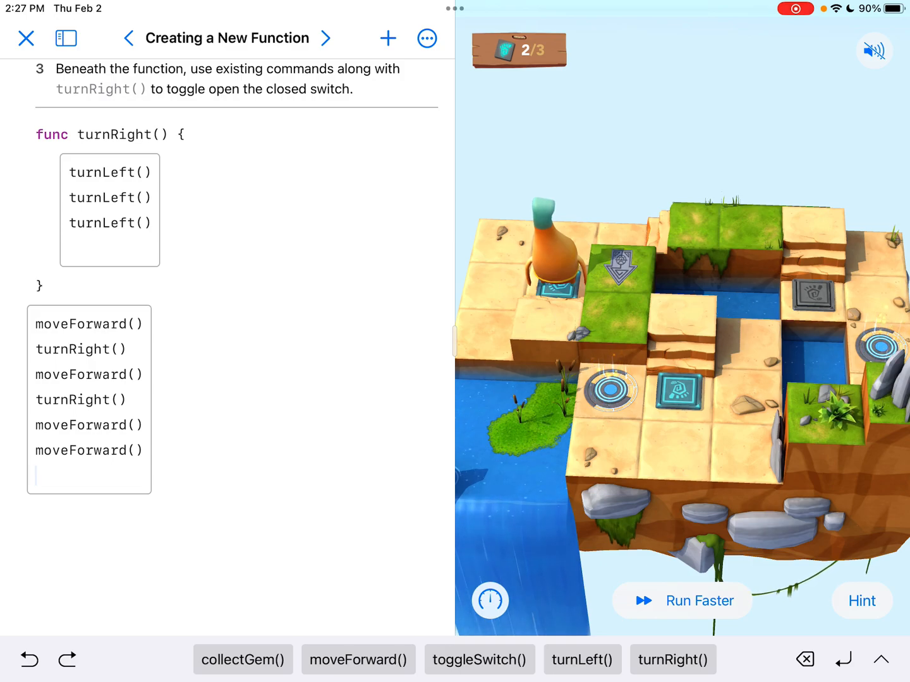
click(672, 659)
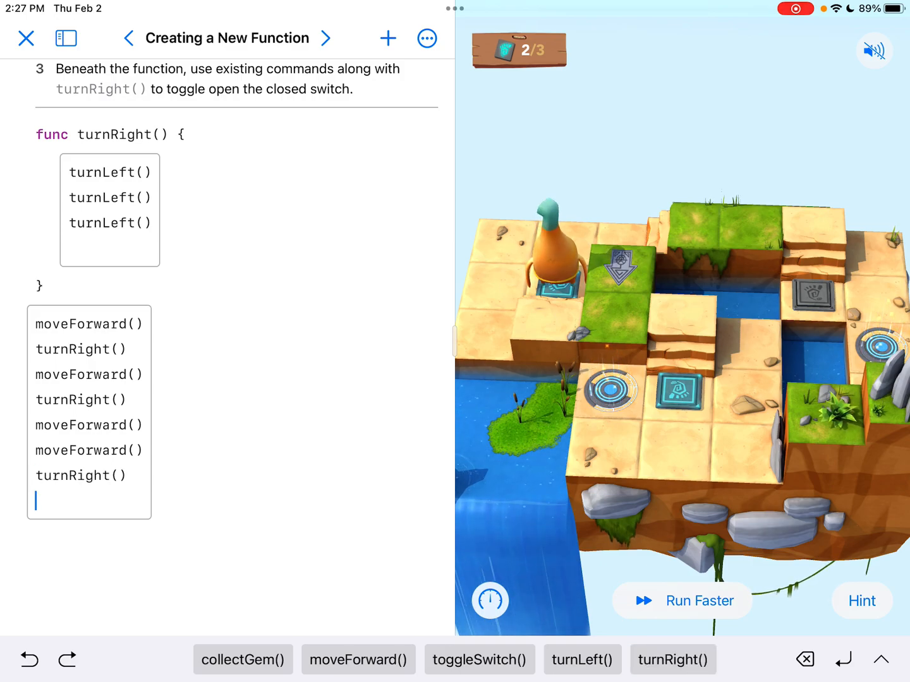
- Test again, add four more moveForward() calls, and start a new run
click(681, 600)
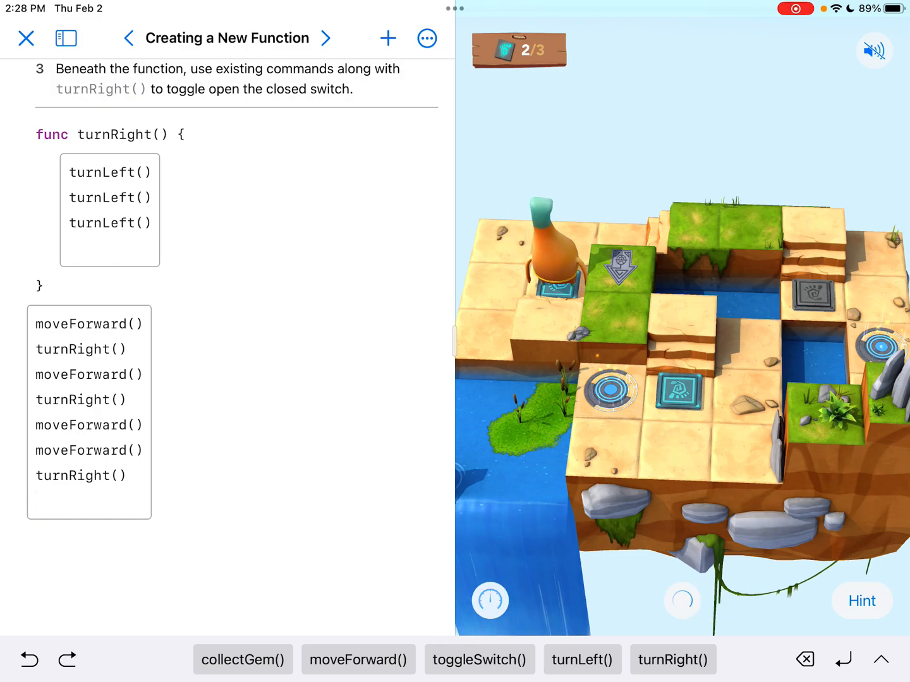
click(682, 600)
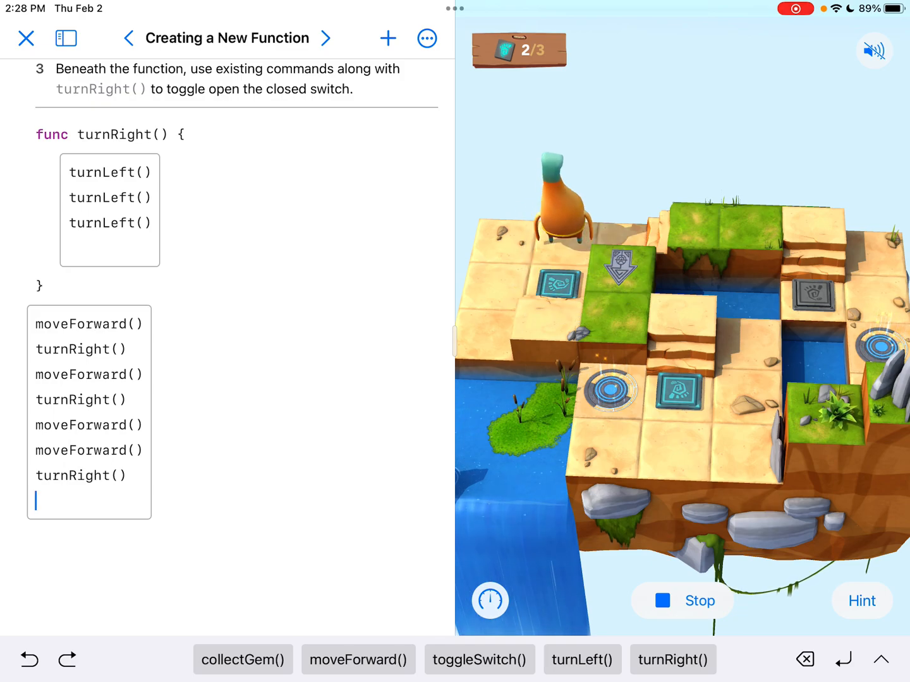
click(682, 601)
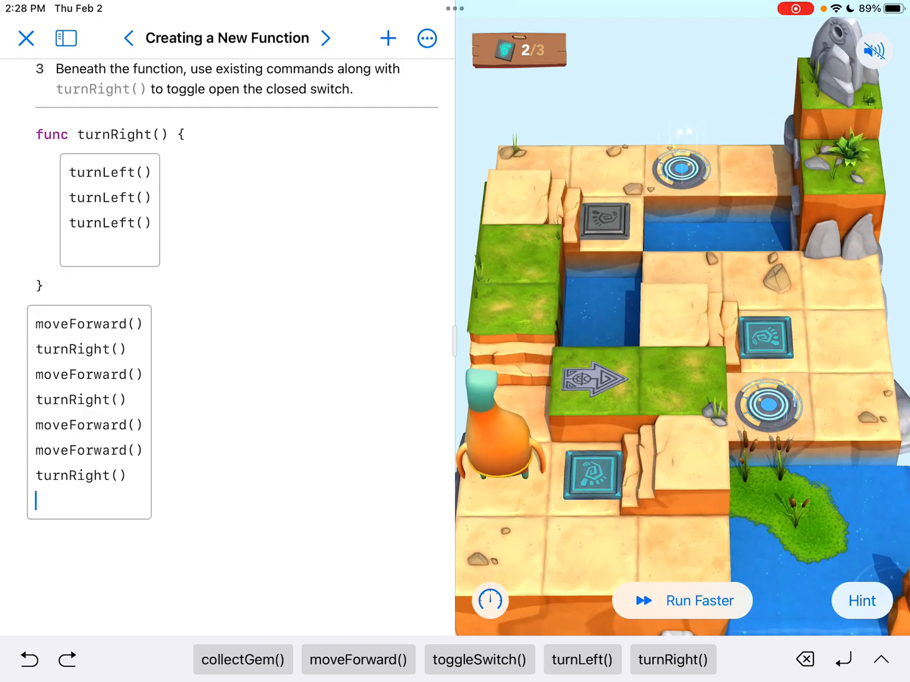
click(358, 660)
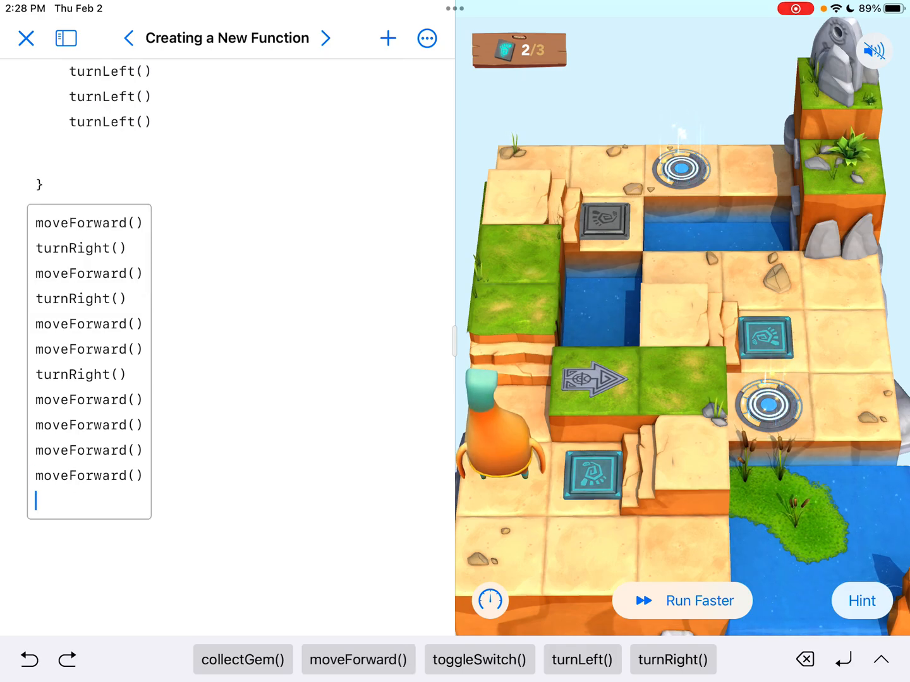
click(682, 601)
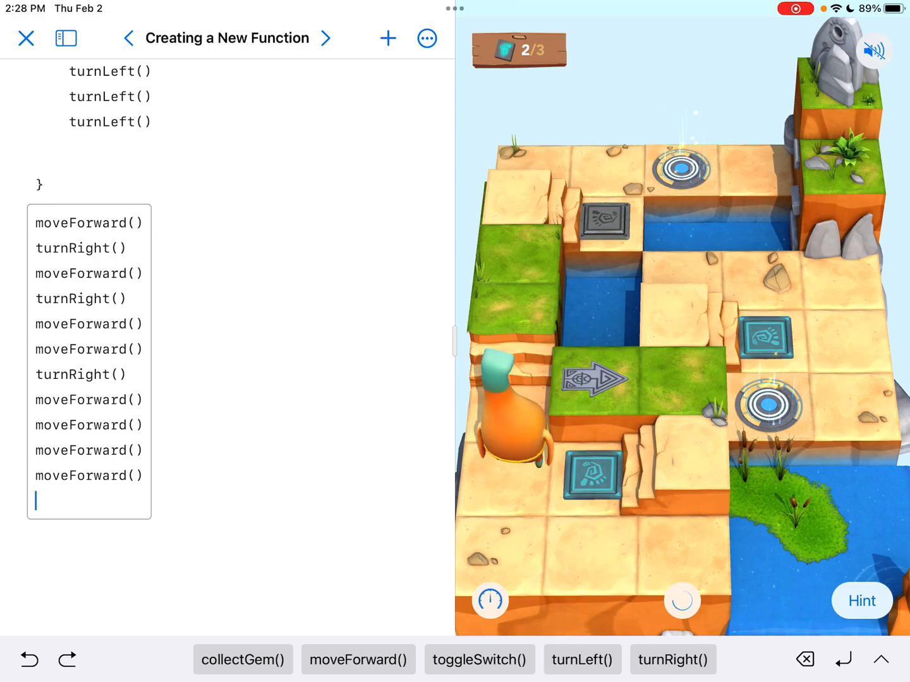
- At Run Fastest speed, append turnRight(), moveForward(), toggleSwitch() and run the full solution
click(681, 600)
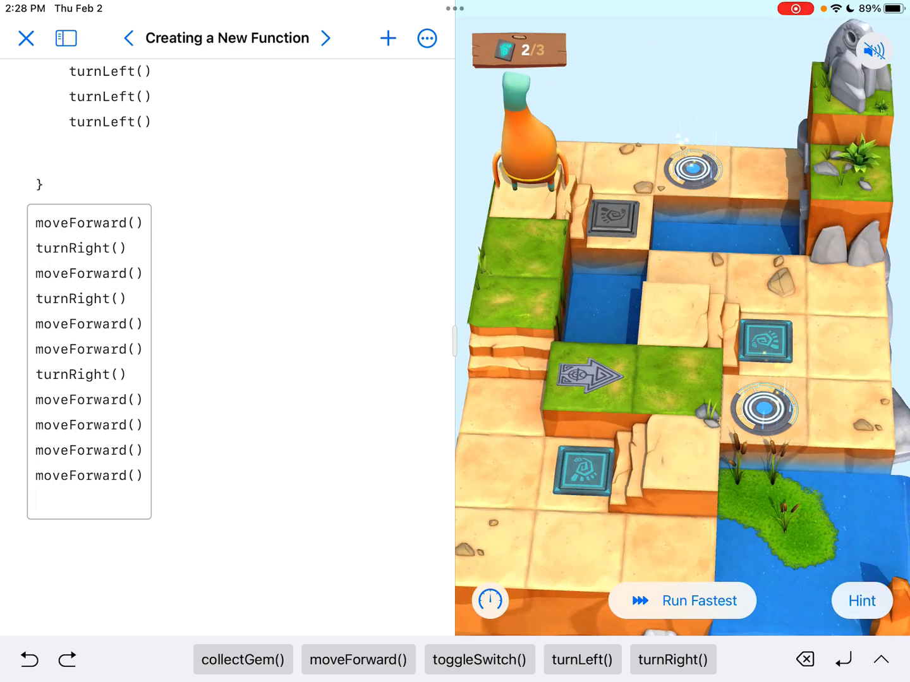
click(673, 660)
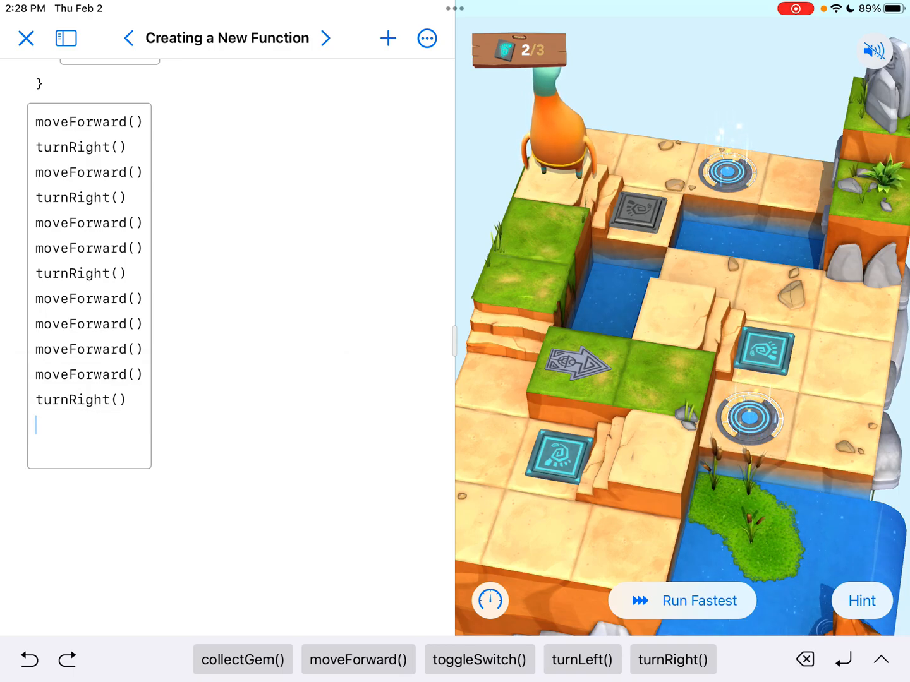
click(358, 659)
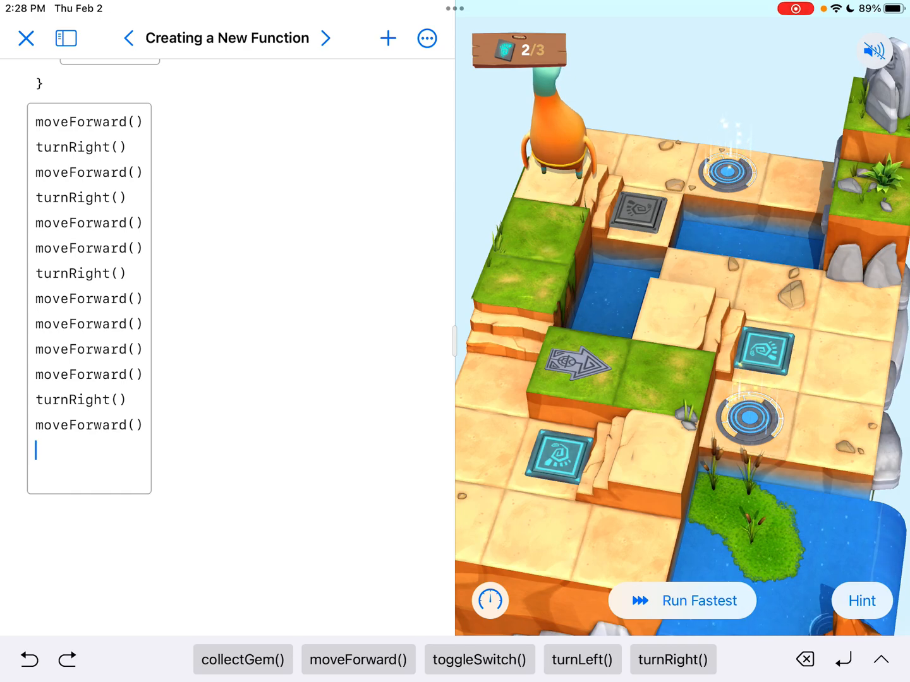
click(682, 600)
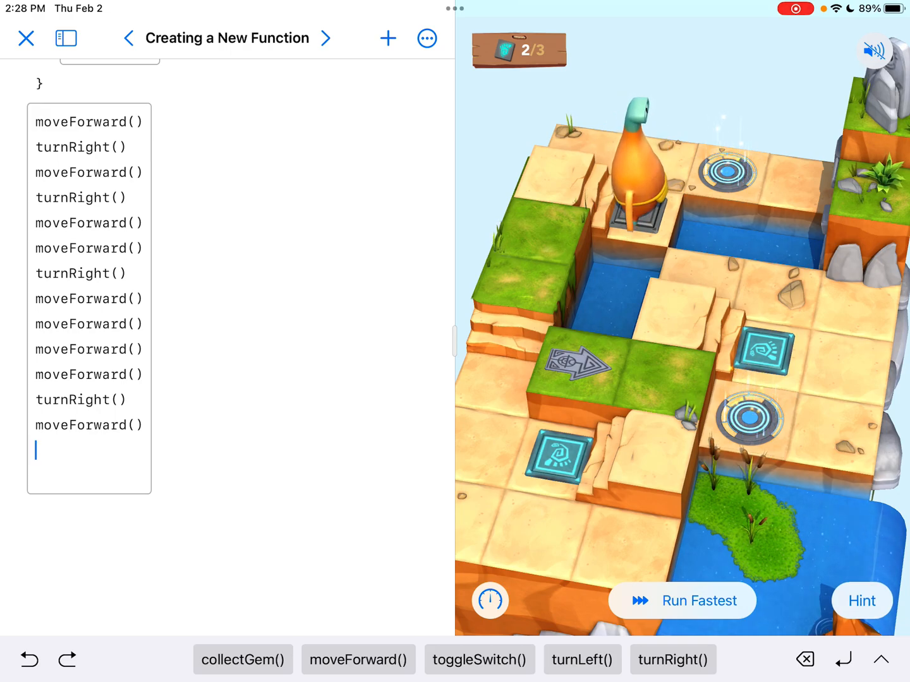
click(478, 659)
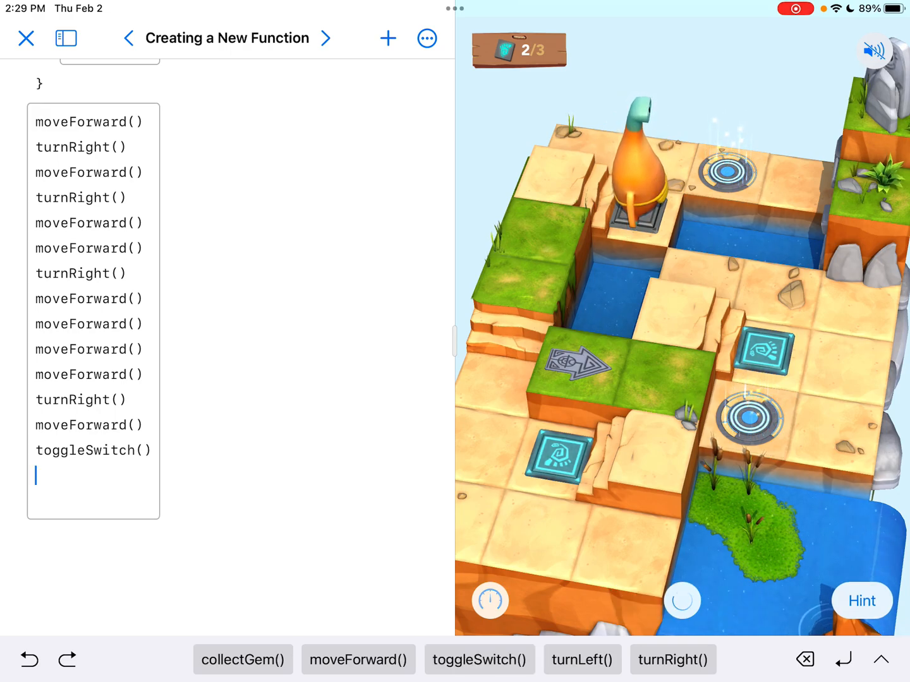
click(681, 600)
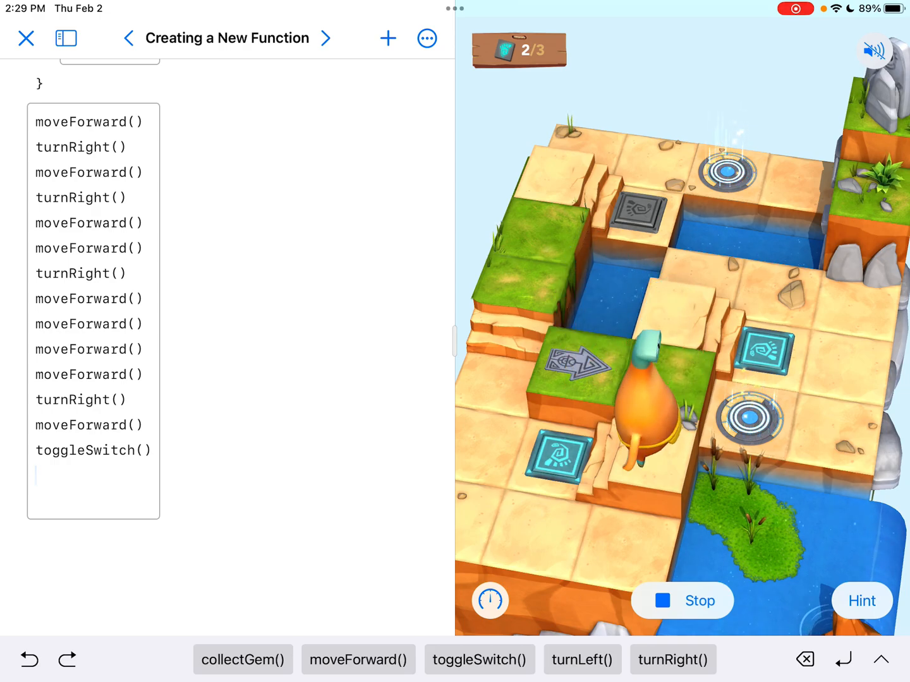